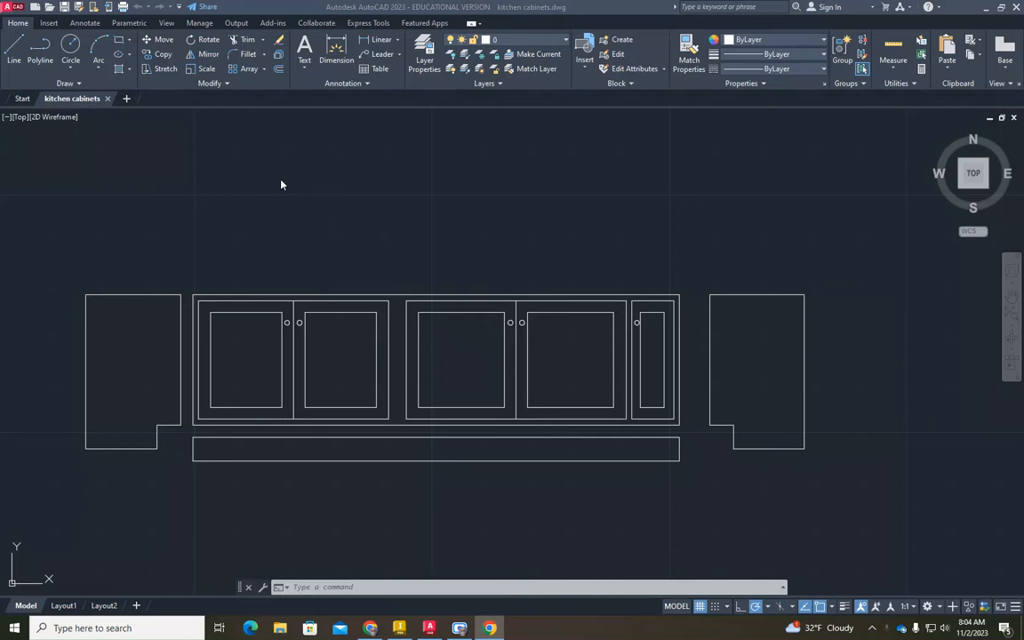
mouse_move(284, 180)
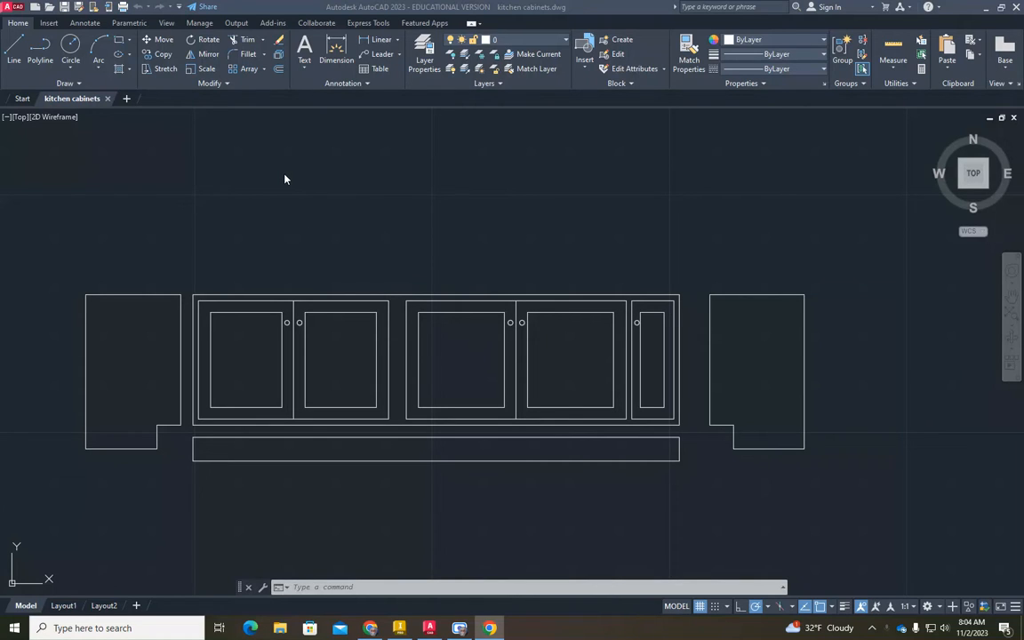
mouse_move(289, 177)
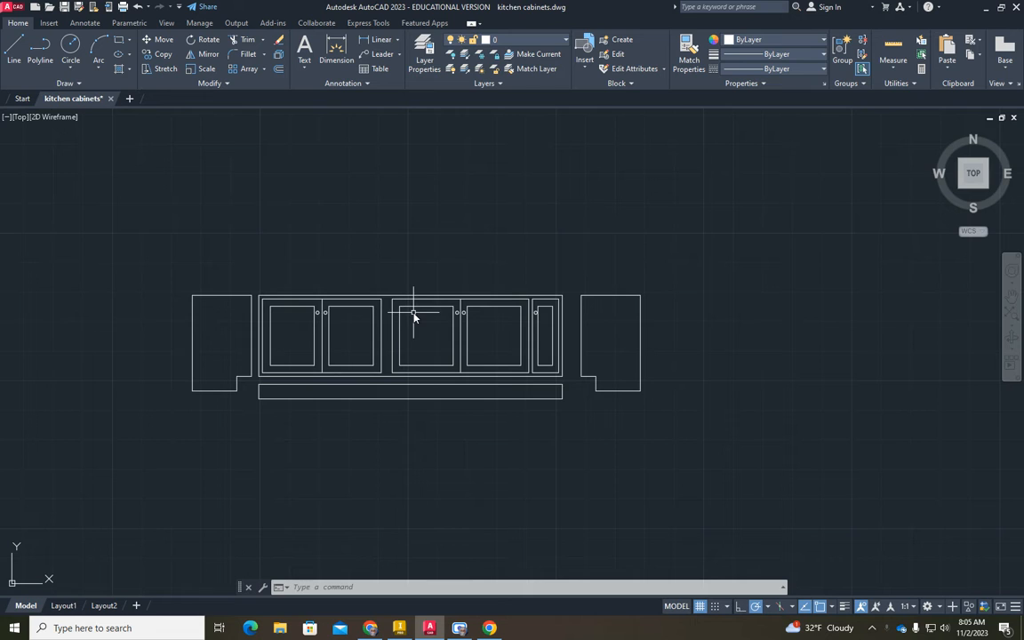
mouse_move(194, 356)
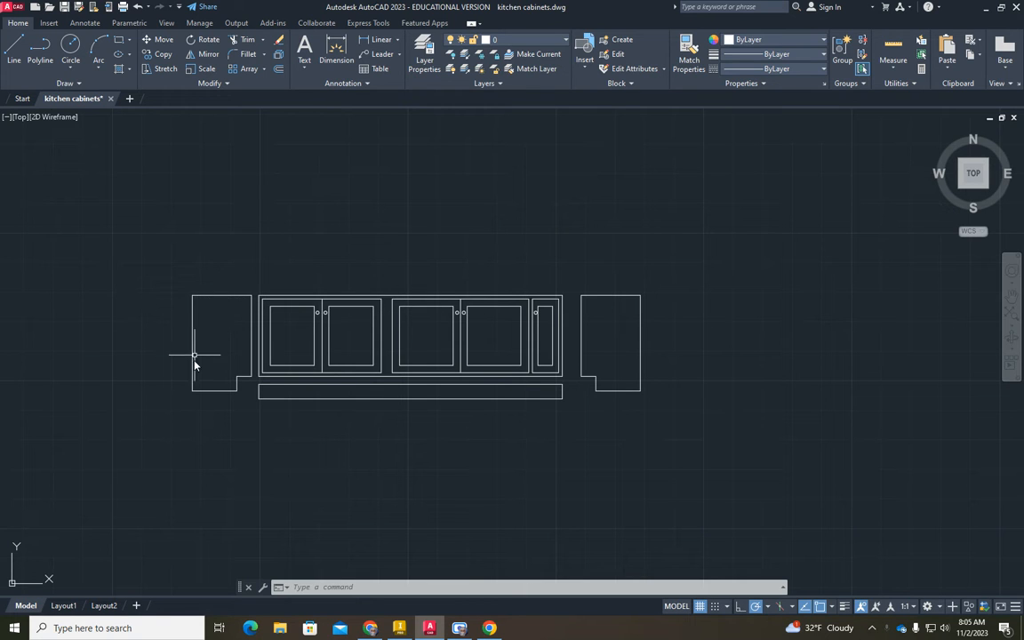
mouse_move(176, 225)
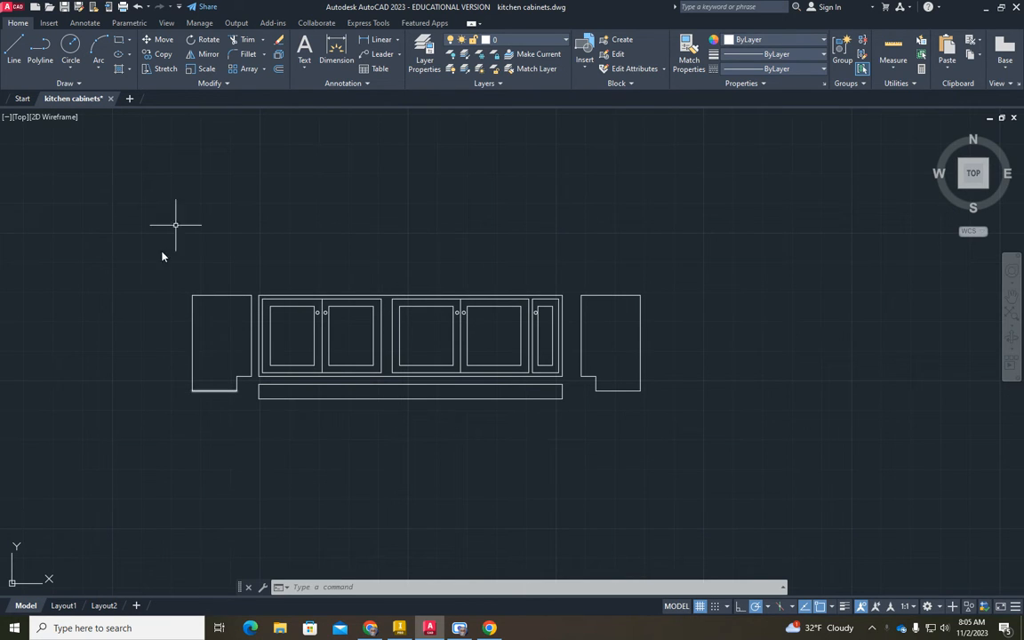
mouse_move(191, 371)
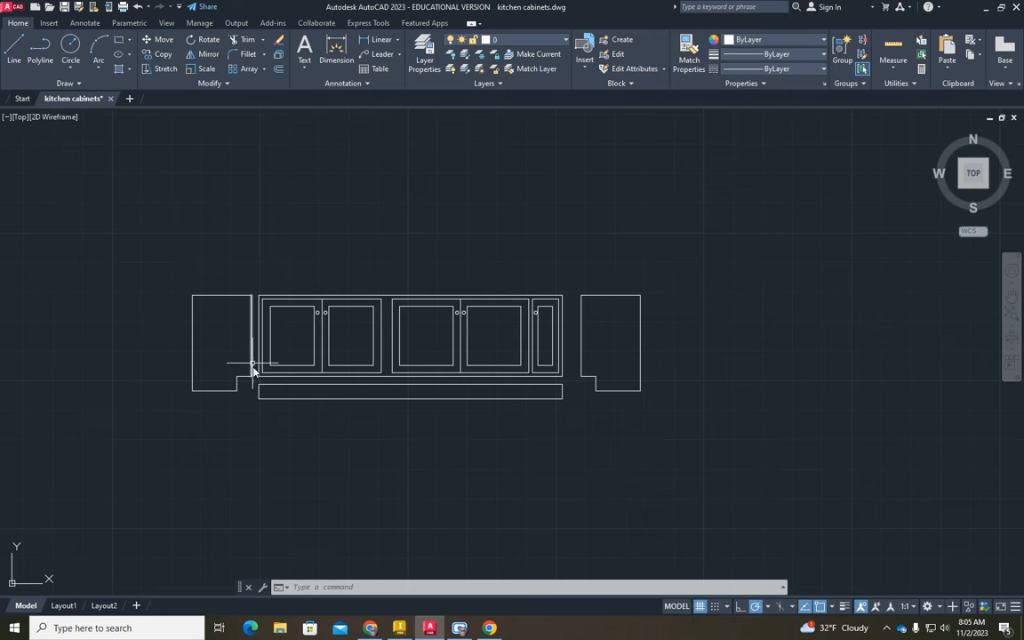
mouse_move(591, 289)
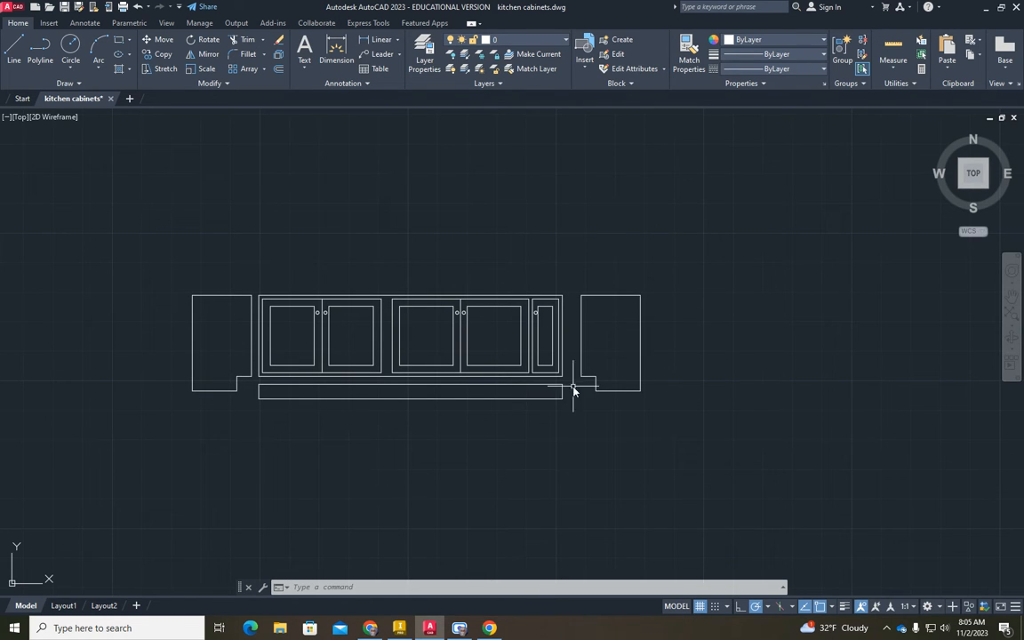
mouse_move(435, 245)
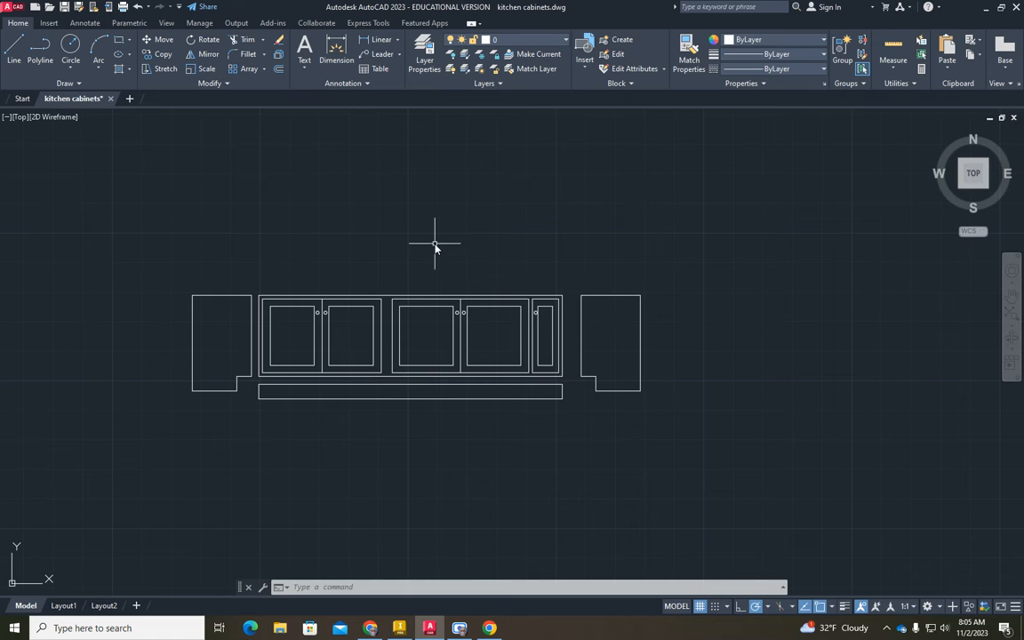
mouse_move(431, 238)
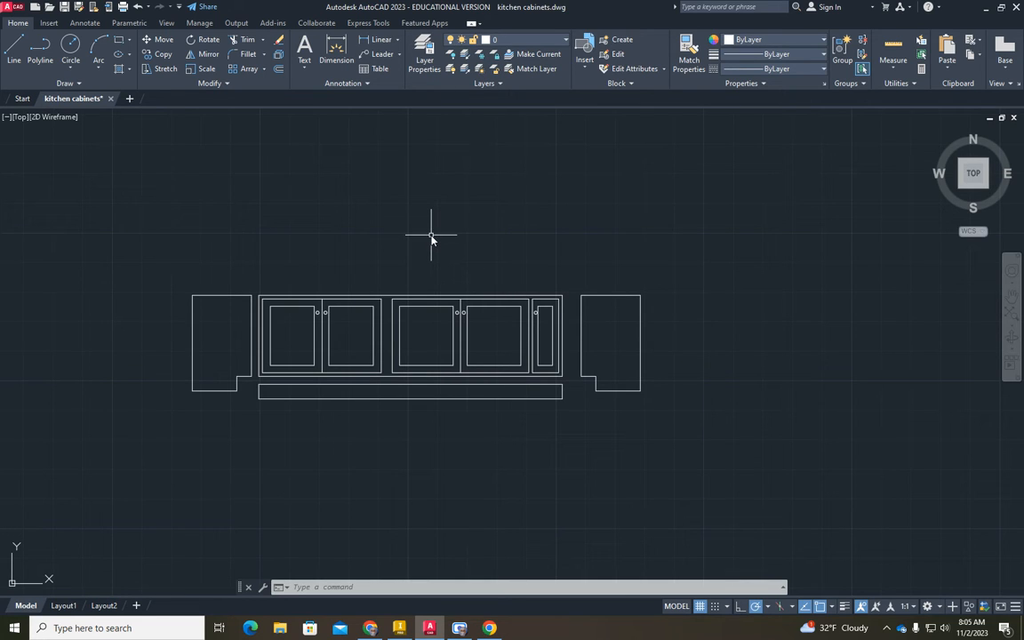
mouse_move(449, 222)
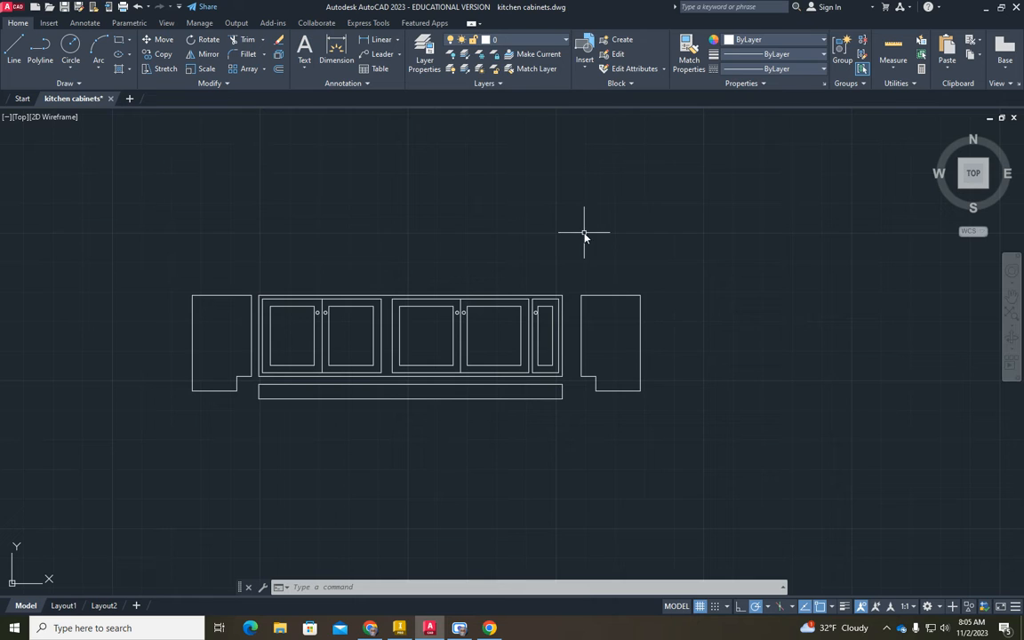
mouse_move(194, 308)
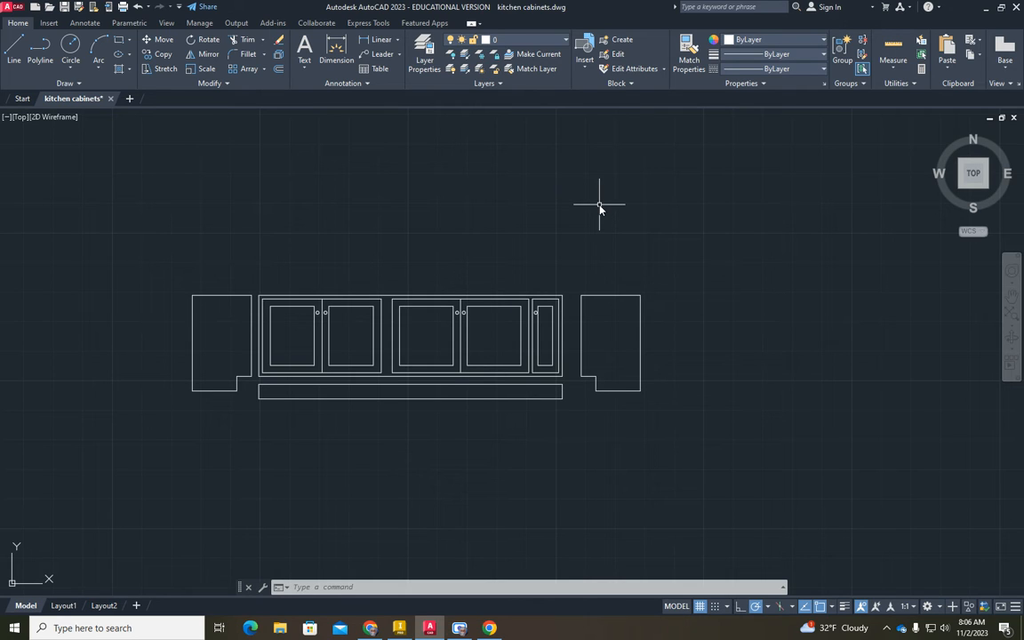
mouse_move(440, 252)
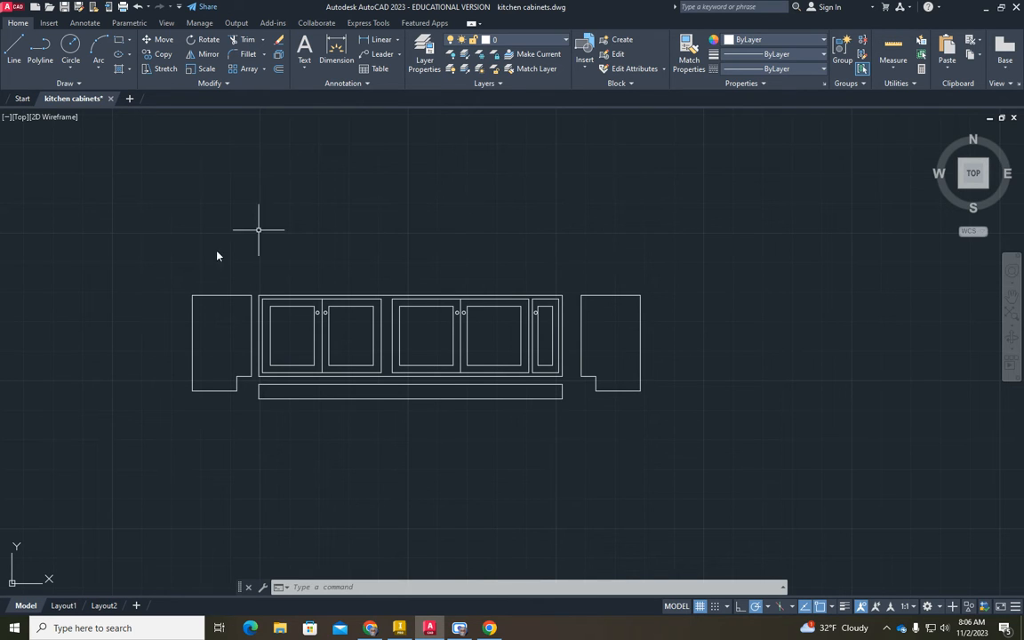
mouse_move(236, 308)
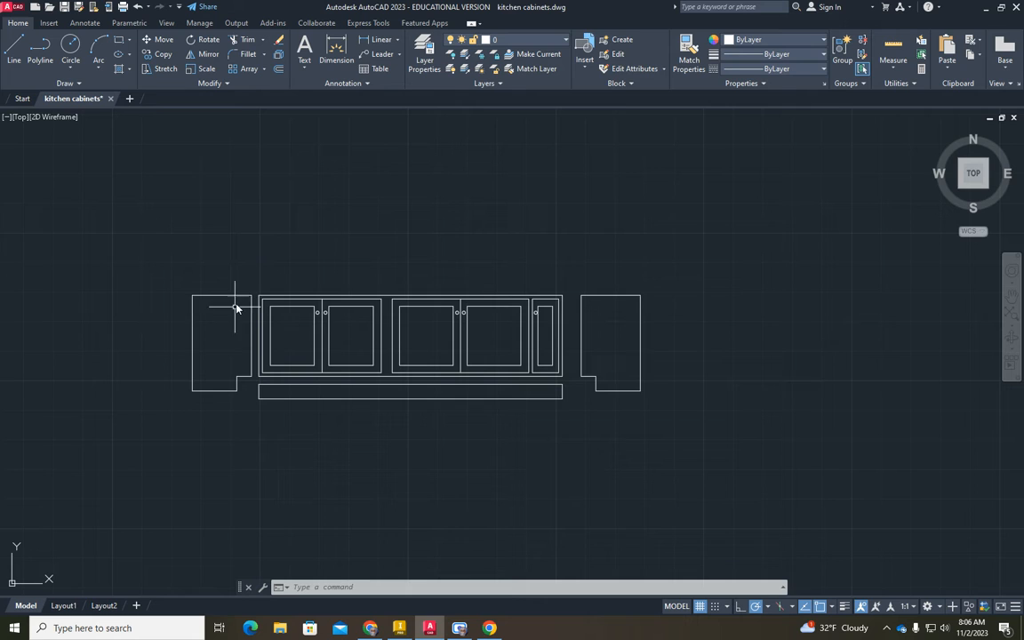
mouse_move(421, 258)
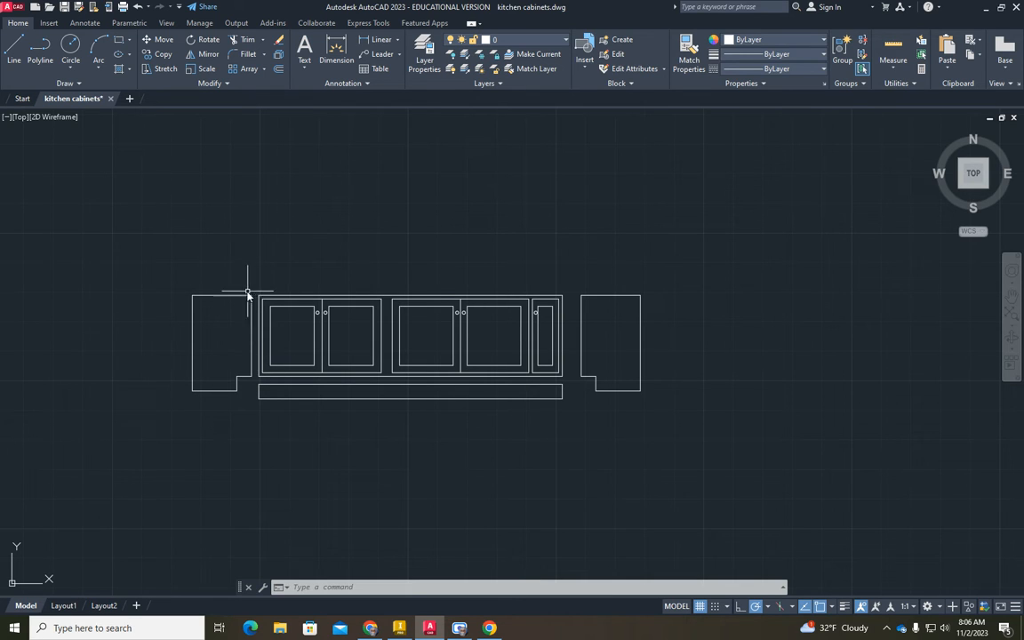
mouse_move(585, 298)
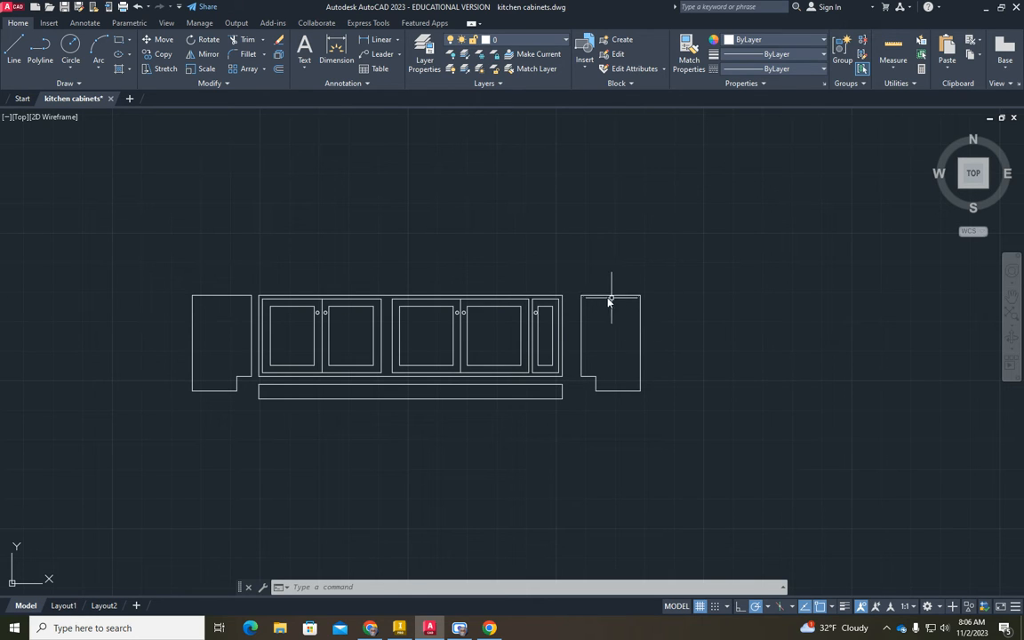
mouse_move(678, 264)
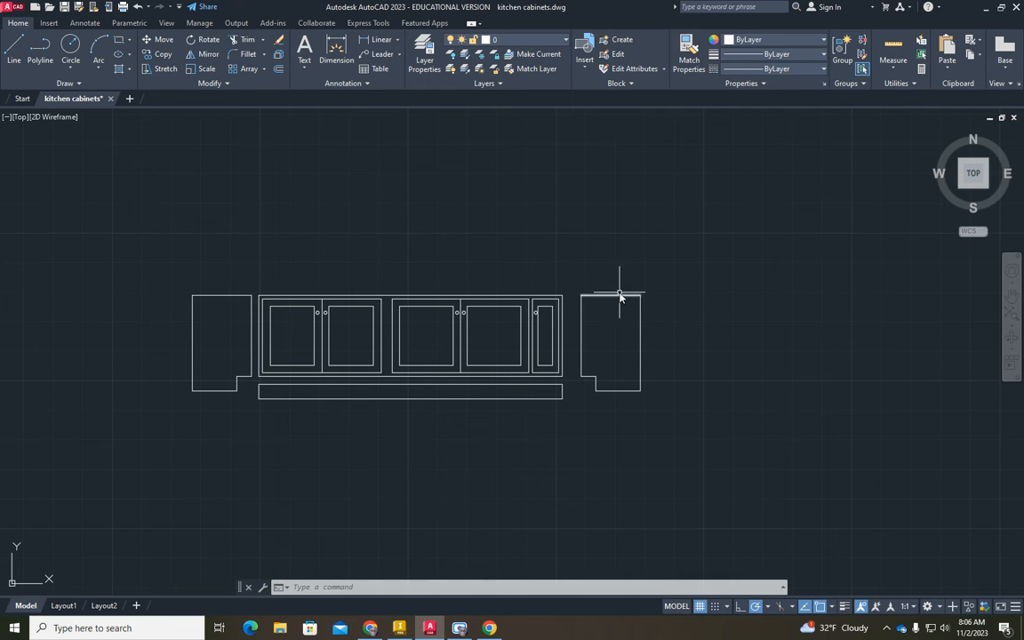
mouse_move(669, 294)
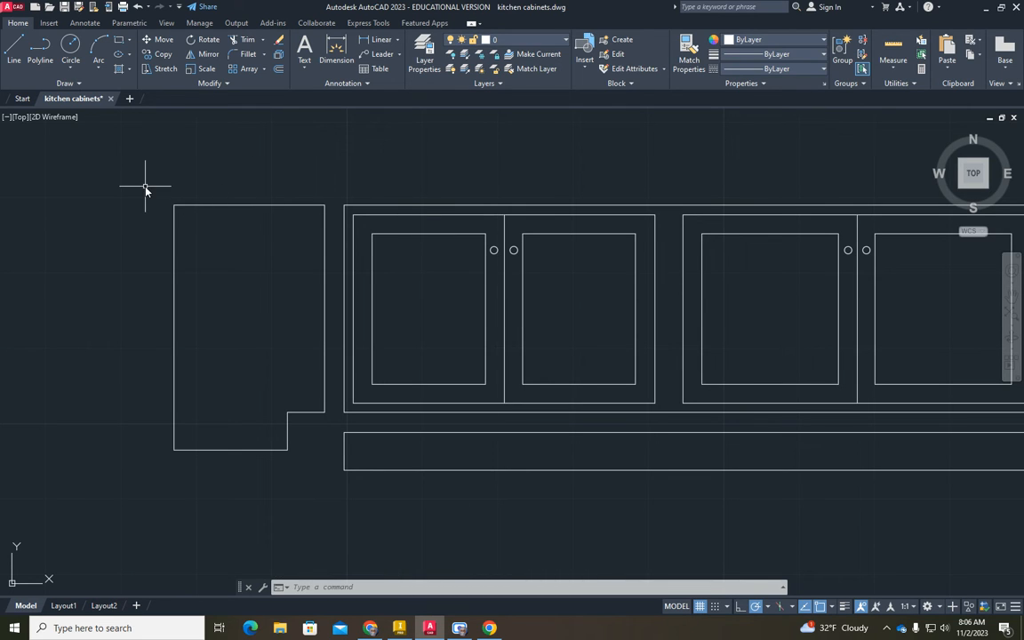
mouse_move(341, 245)
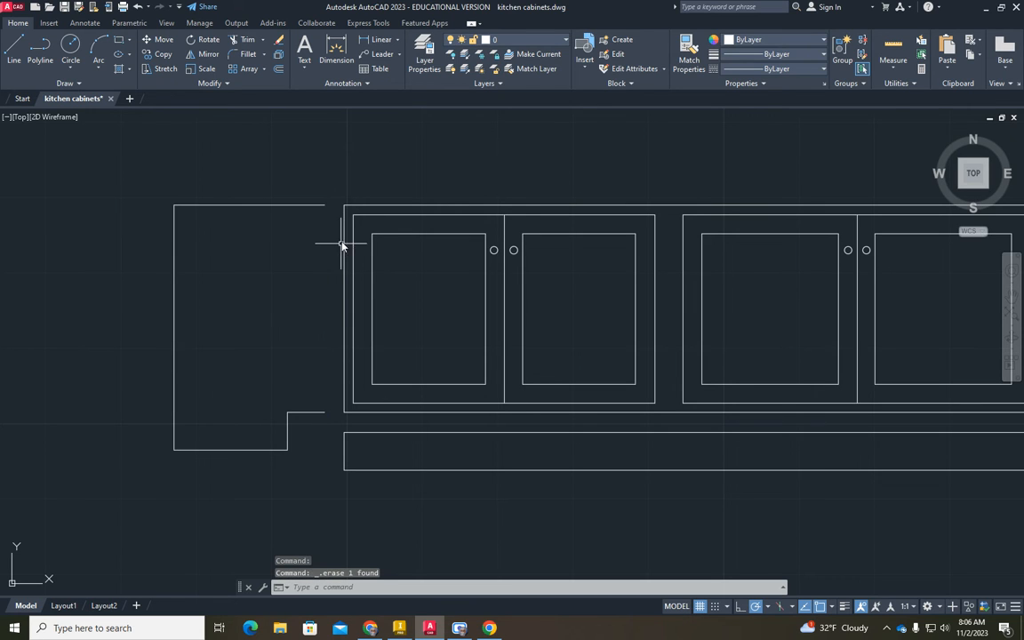
Step: Window-select the left end panel so it can be moved against the cabinet run
left_click_drag(342, 244, 345, 455)
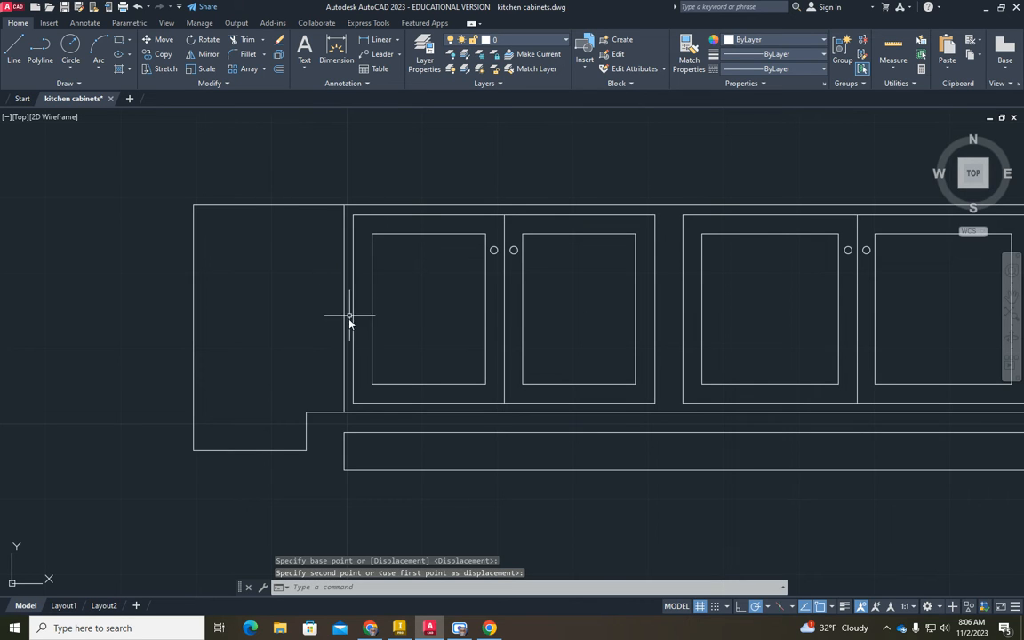
mouse_move(323, 347)
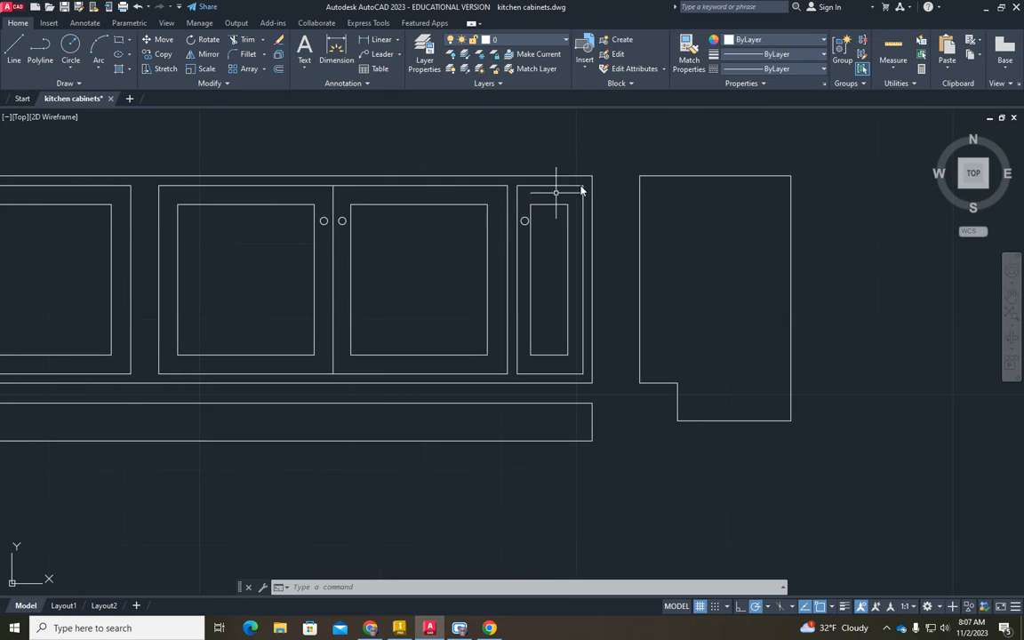
mouse_move(588, 245)
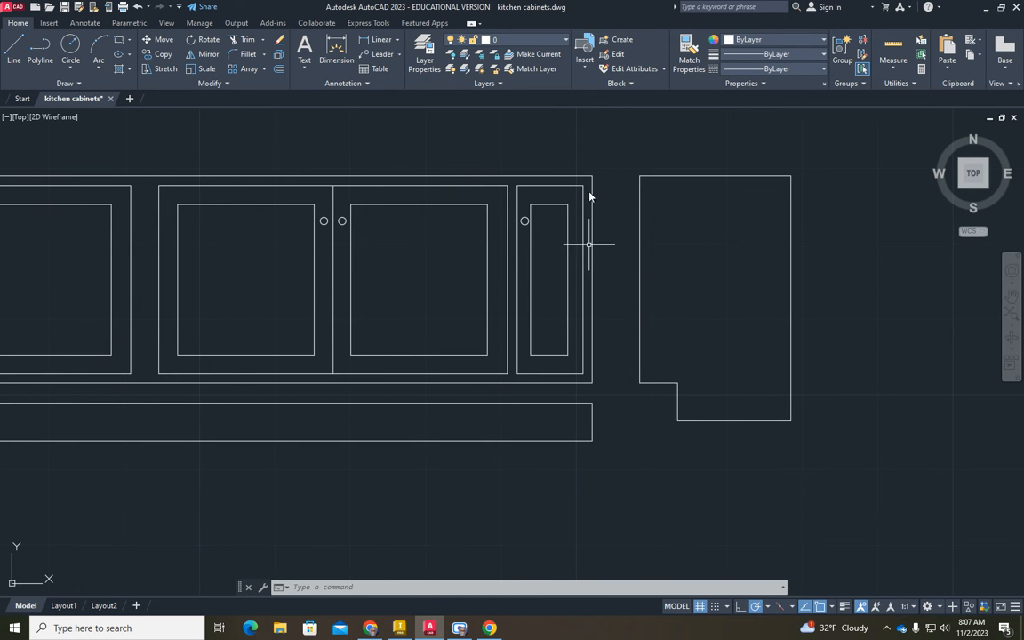
mouse_move(653, 306)
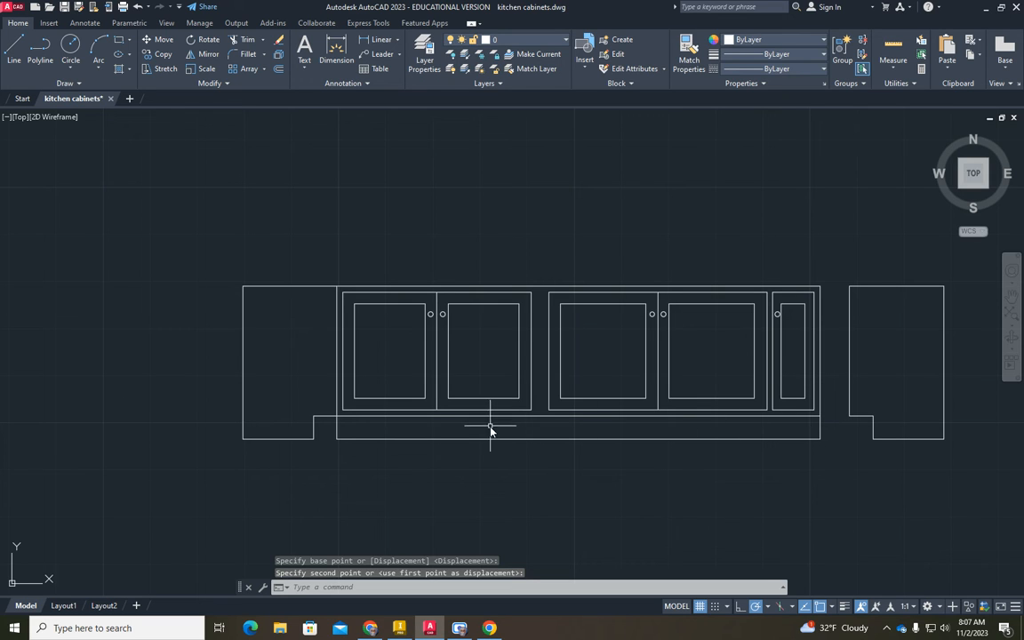
mouse_move(348, 436)
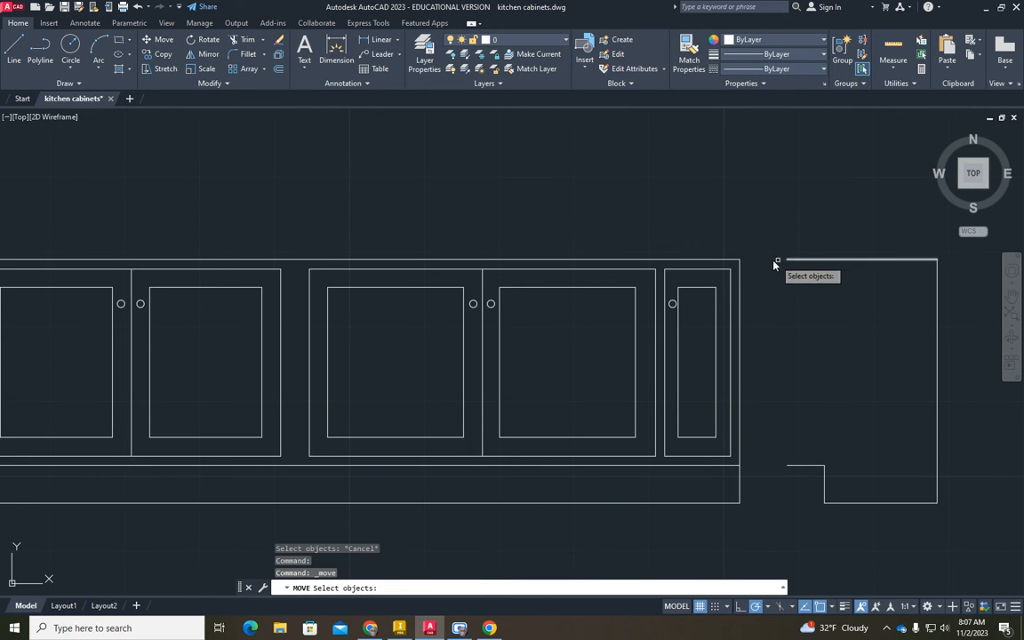
left_click_drag(775, 260, 956, 496)
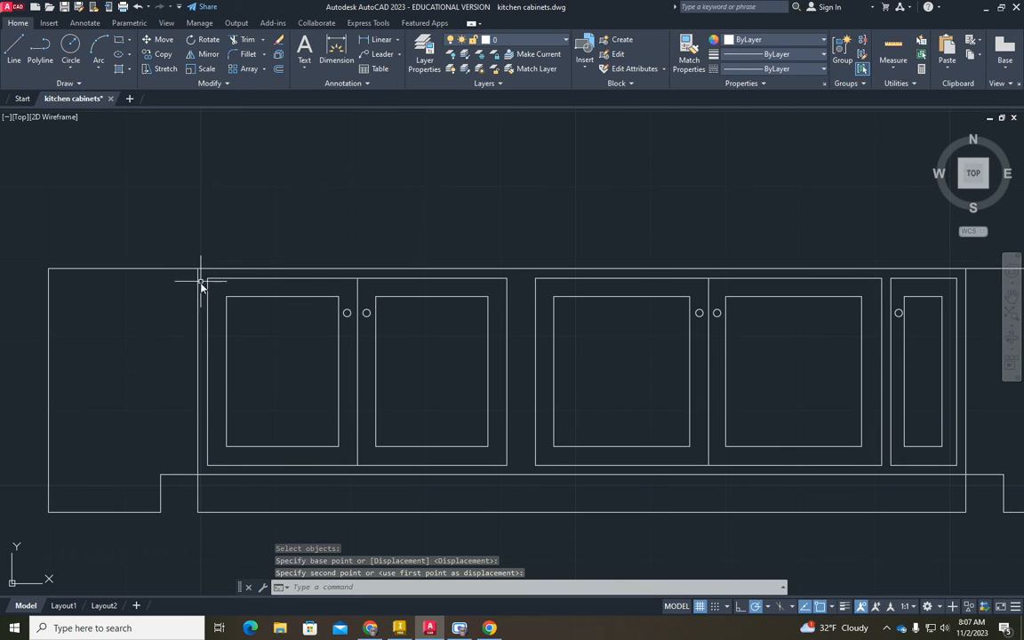
mouse_move(197, 361)
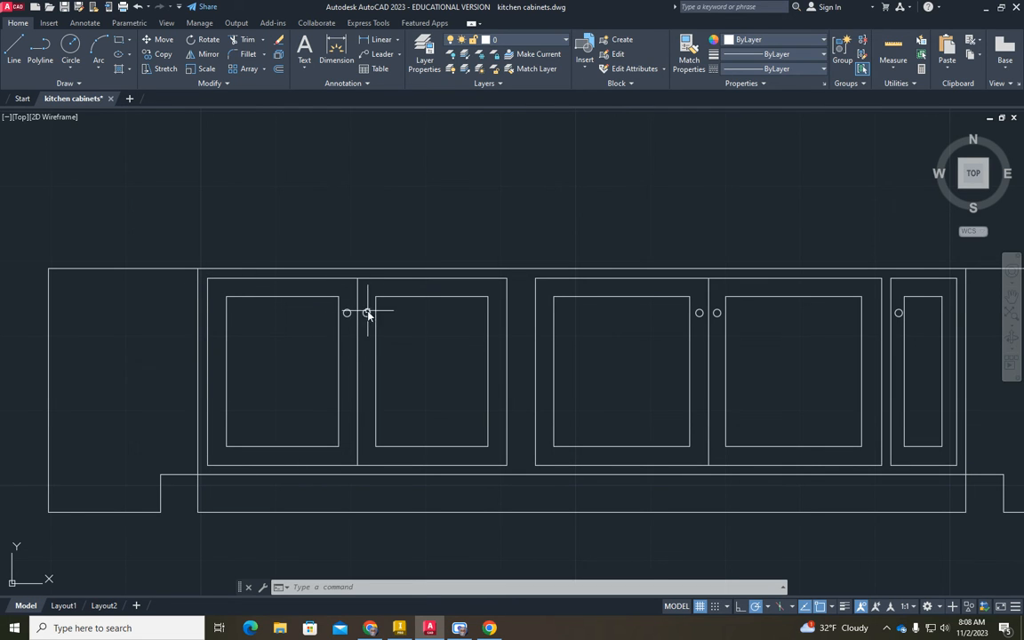
mouse_move(587, 218)
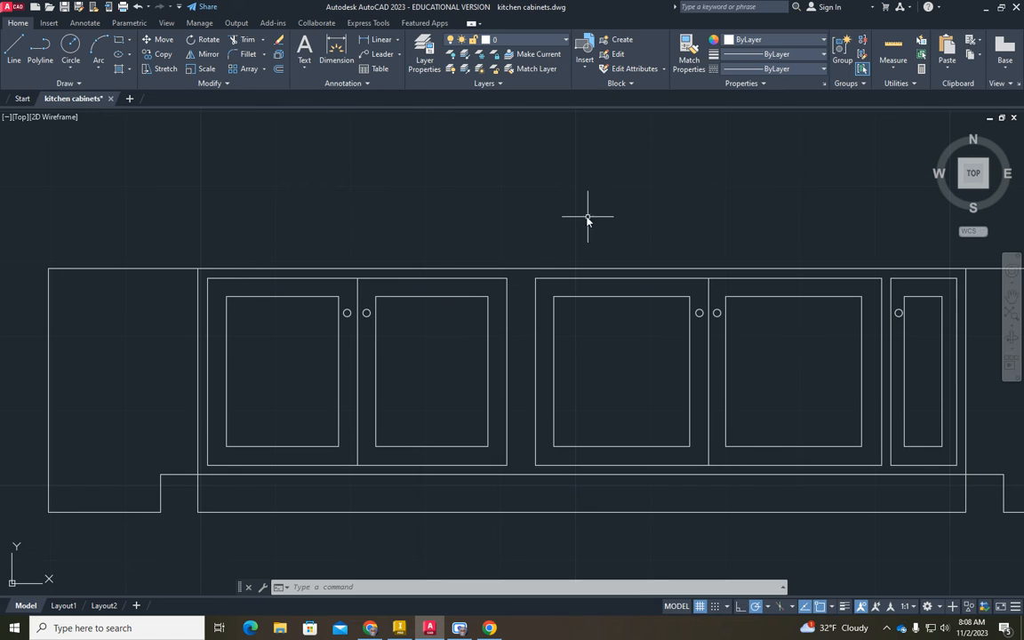
mouse_move(150, 264)
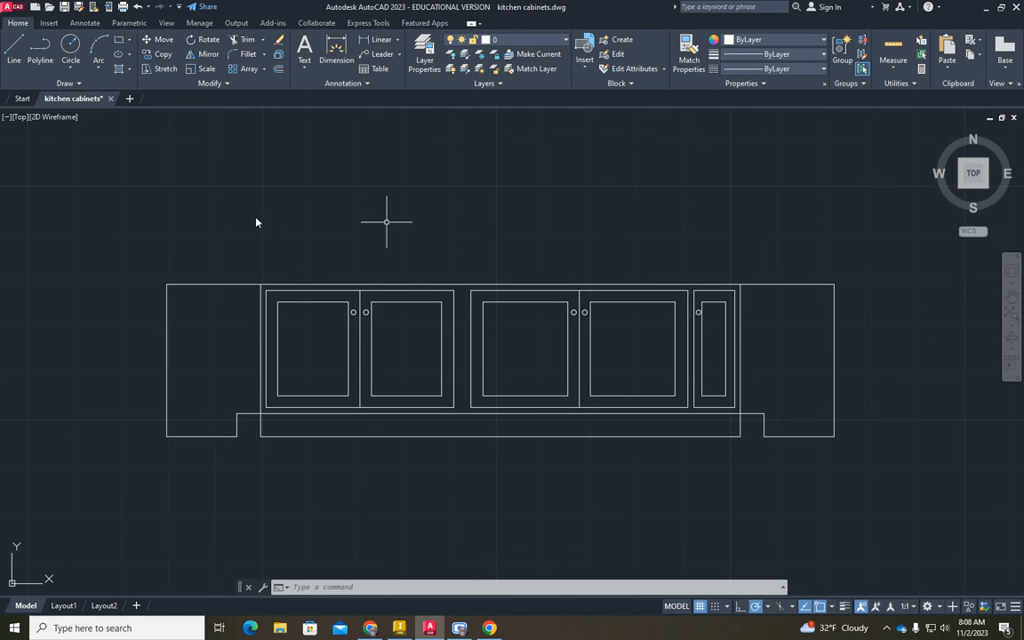
mouse_move(640, 264)
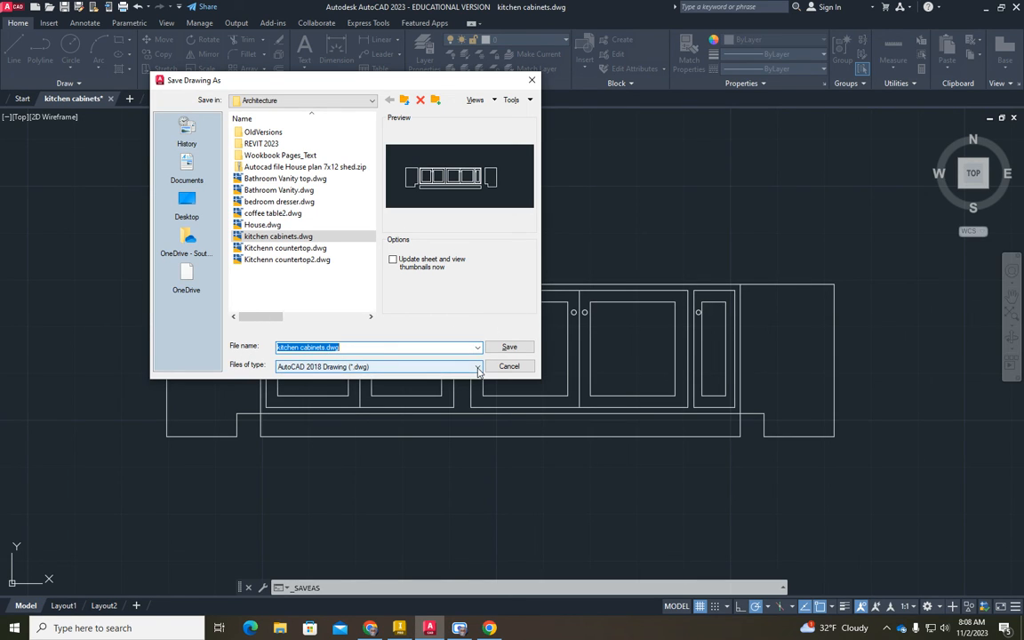
Step: Save the drawing as kitchen cabinets3.dxf in AutoCAD 2000/LT2000 DXF format
left_click(477, 367)
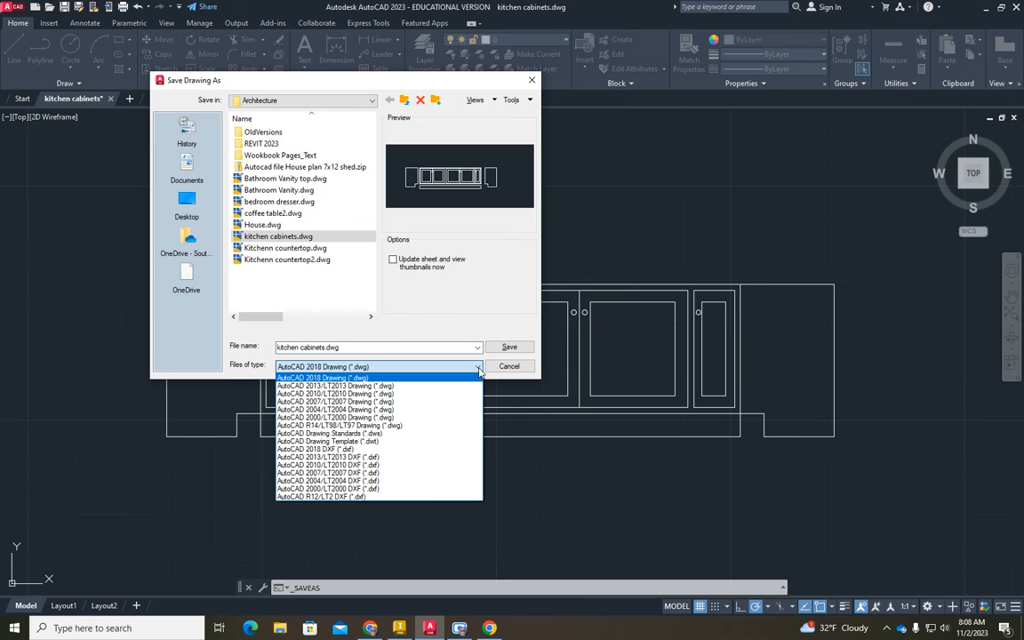
mouse_move(402, 380)
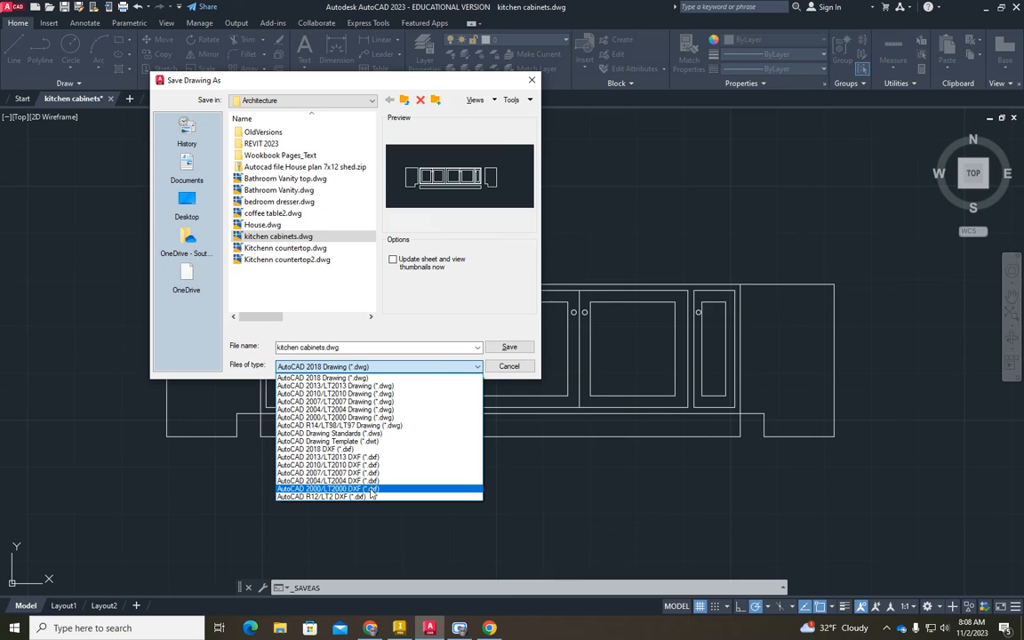
left_click(328, 488)
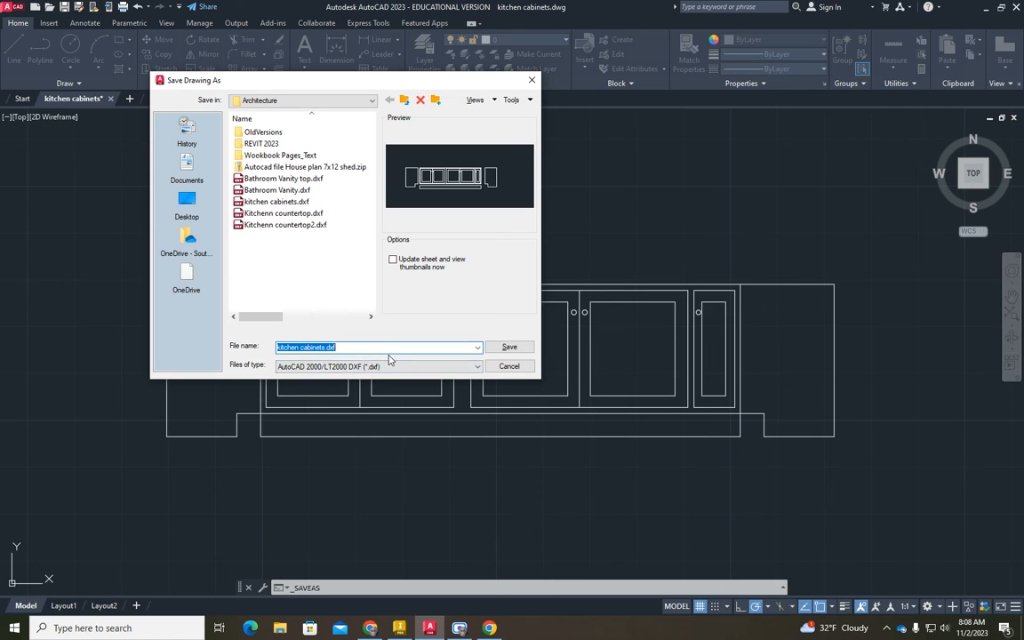
mouse_move(510, 346)
type("3")
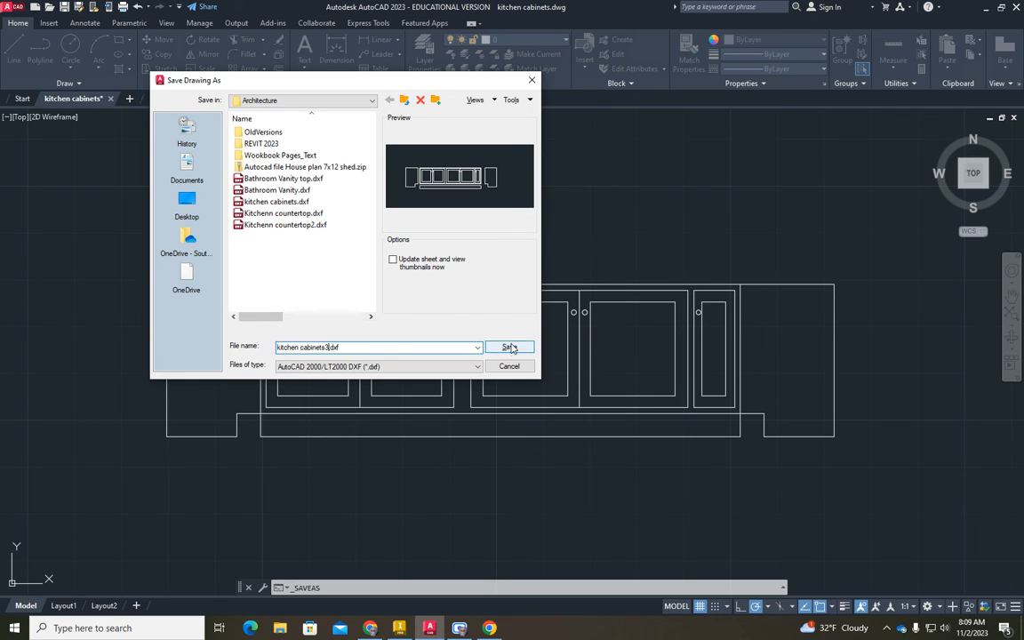
left_click(510, 347)
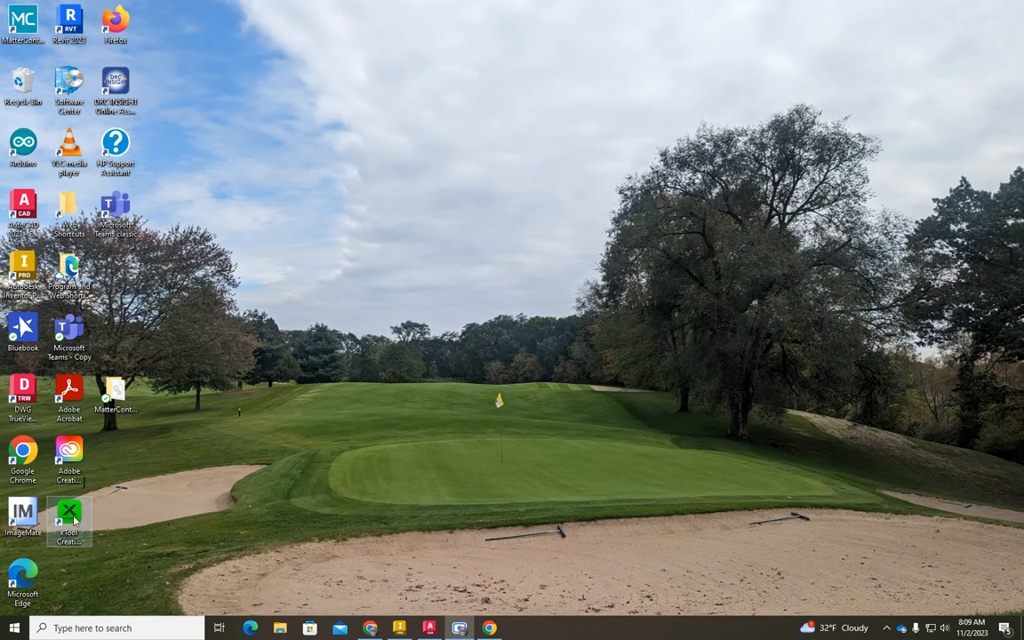
Step: Start xTool Creative Space from its desktop shortcut
double_click(69, 517)
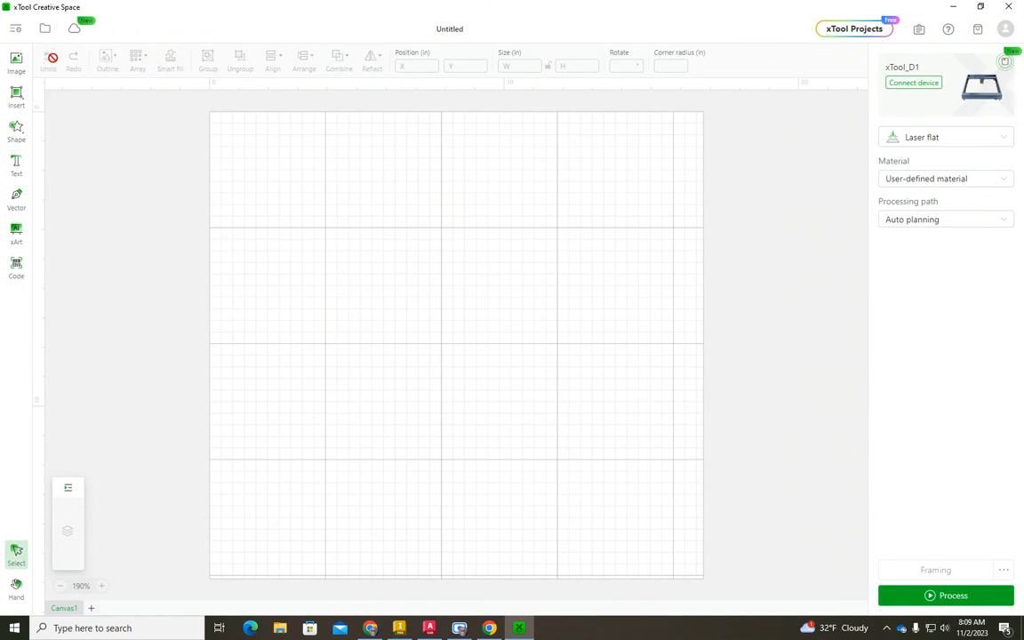
Step: Import kitchen cabinets3.dxf from Documents > Drafting Curriculum > SLHS Drafting > Architecture
left_click(44, 29)
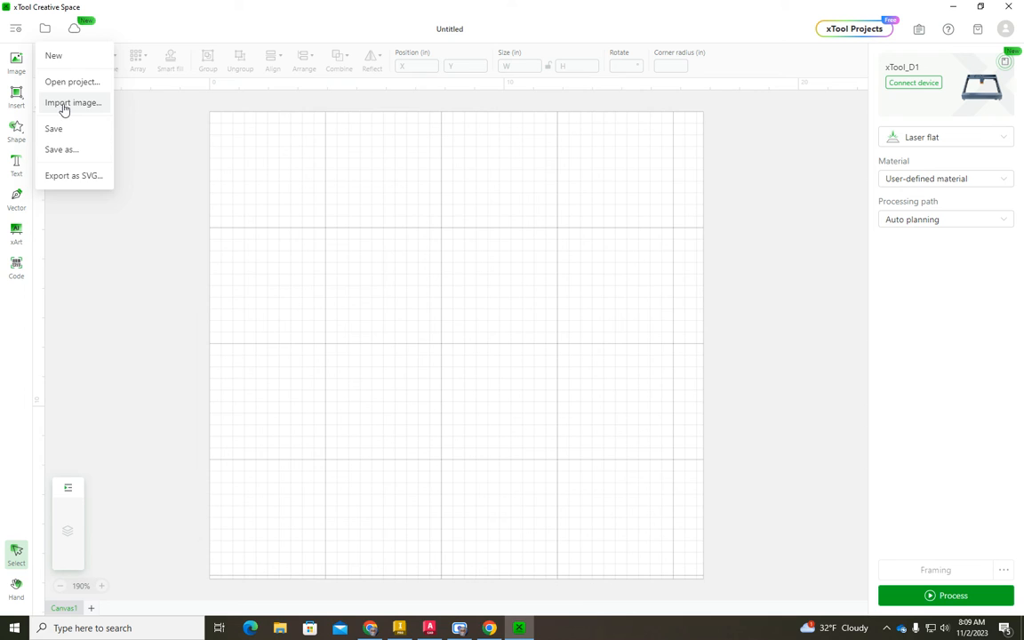
left_click(73, 102)
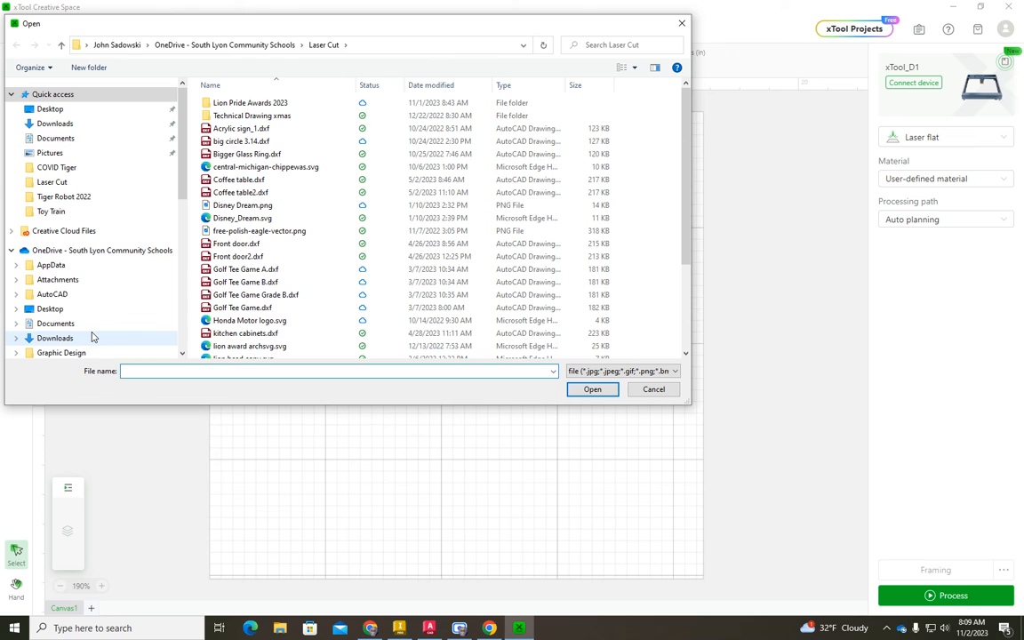
left_click(55, 138)
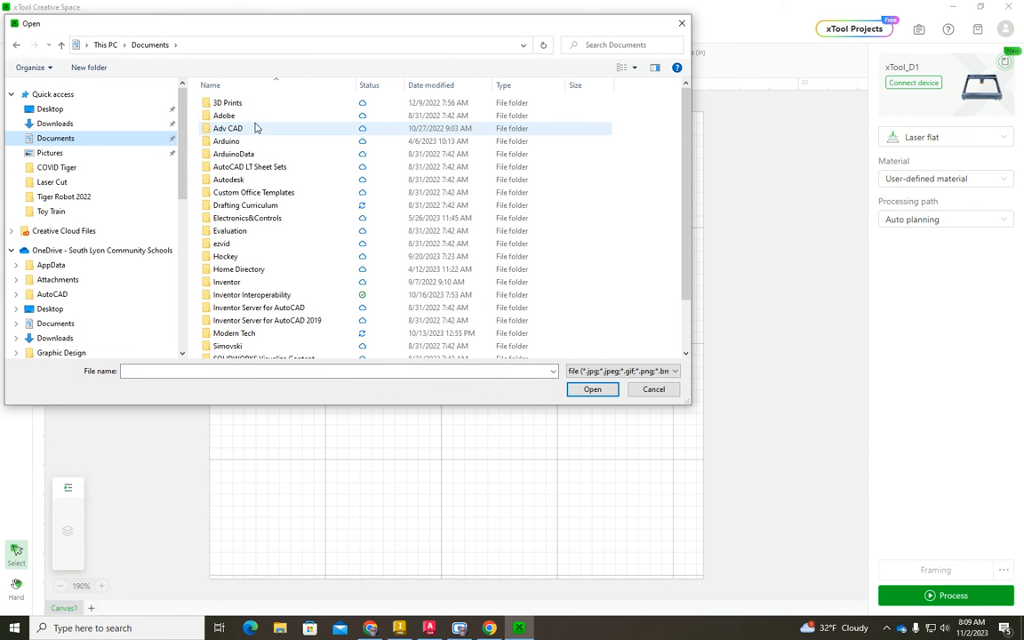
left_click(245, 205)
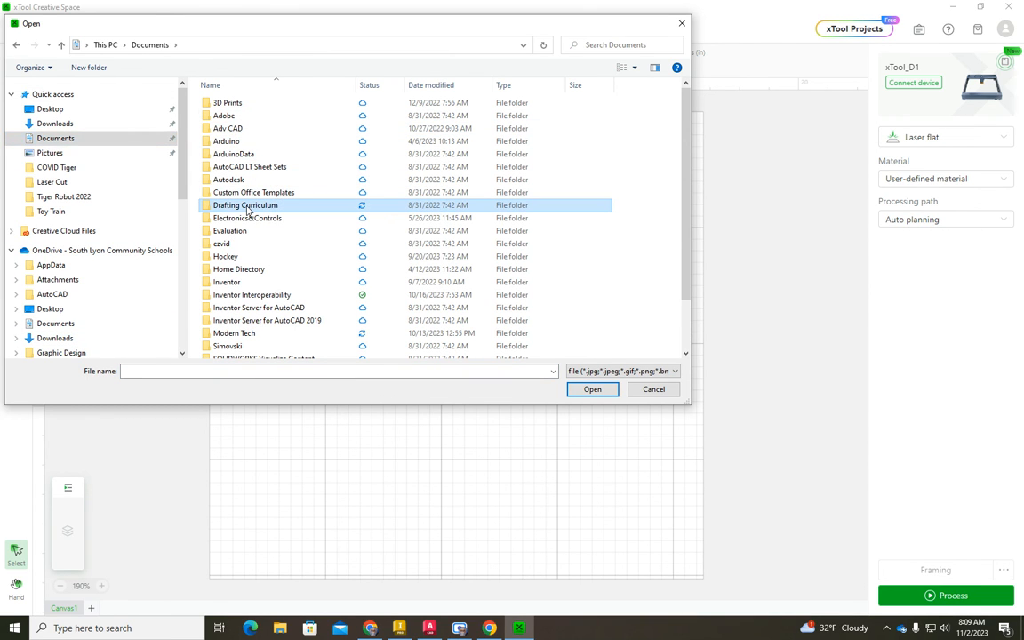
double_click(246, 206)
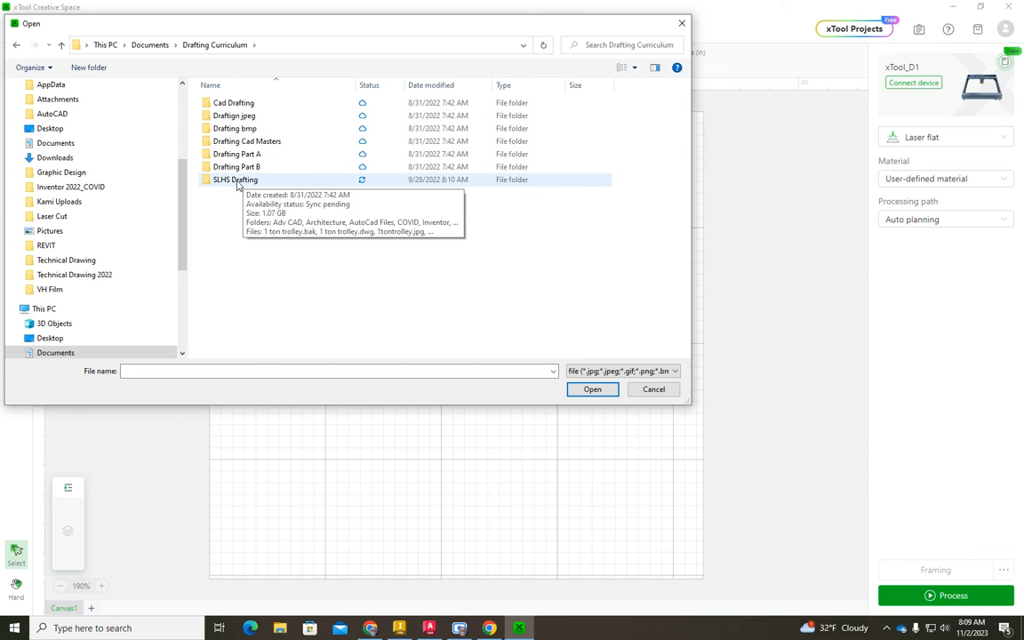
double_click(236, 179)
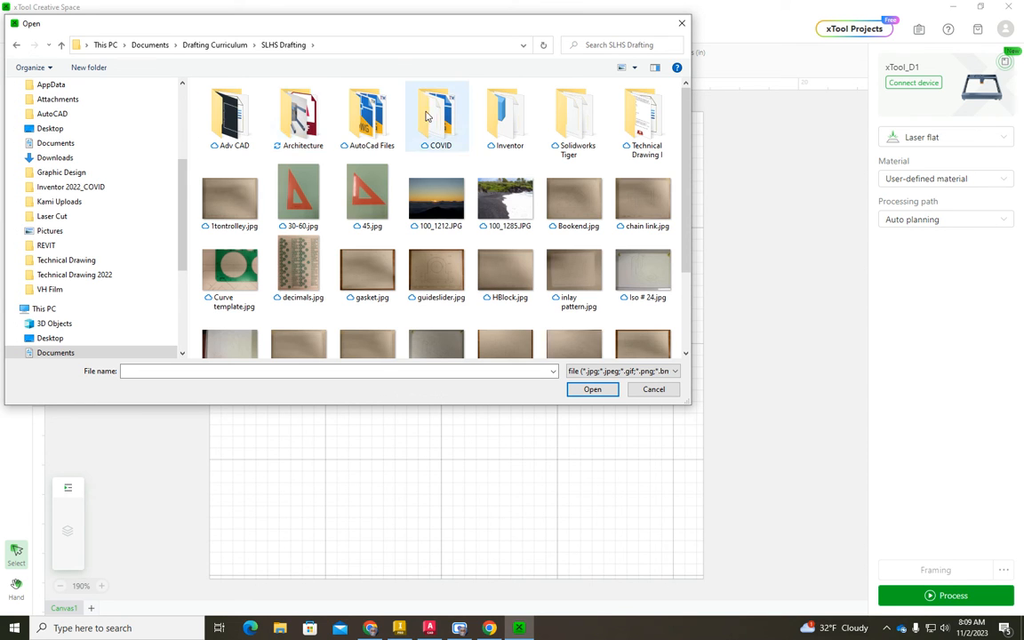
double_click(299, 116)
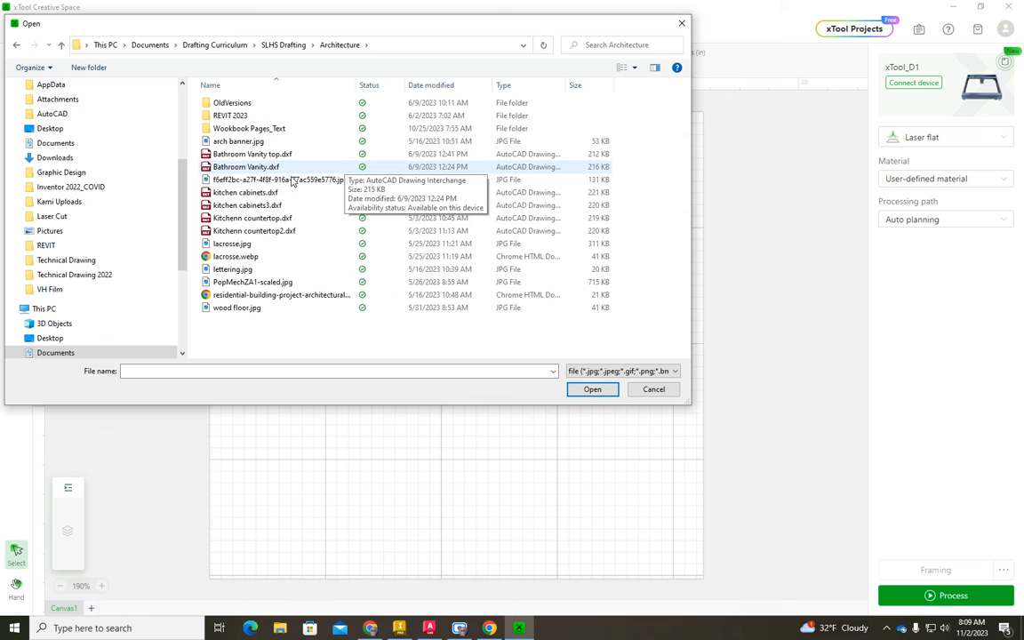
left_click(247, 206)
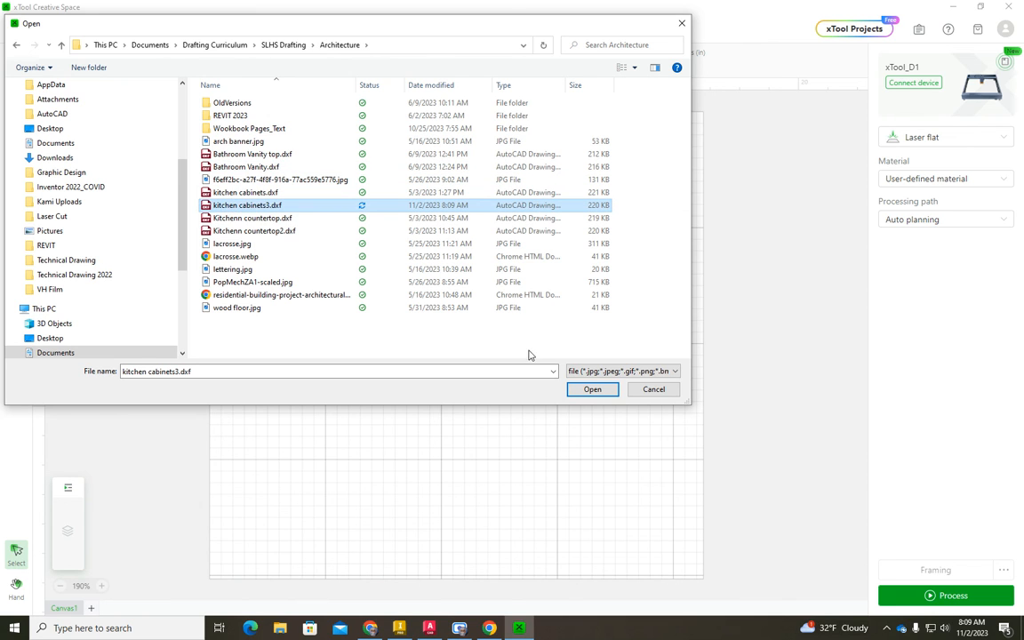
mouse_move(631, 431)
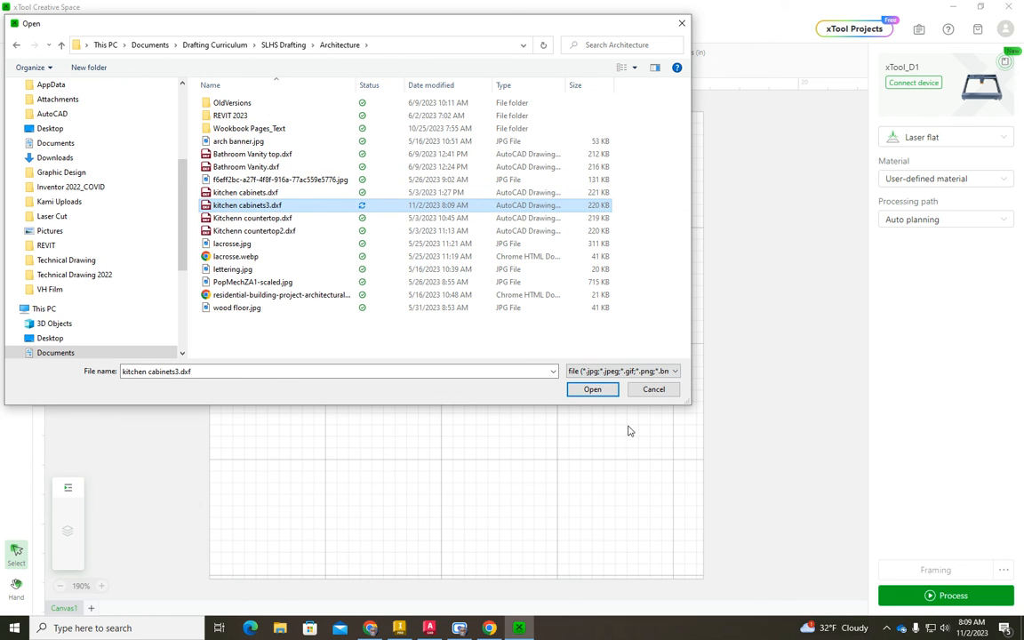
left_click(592, 389)
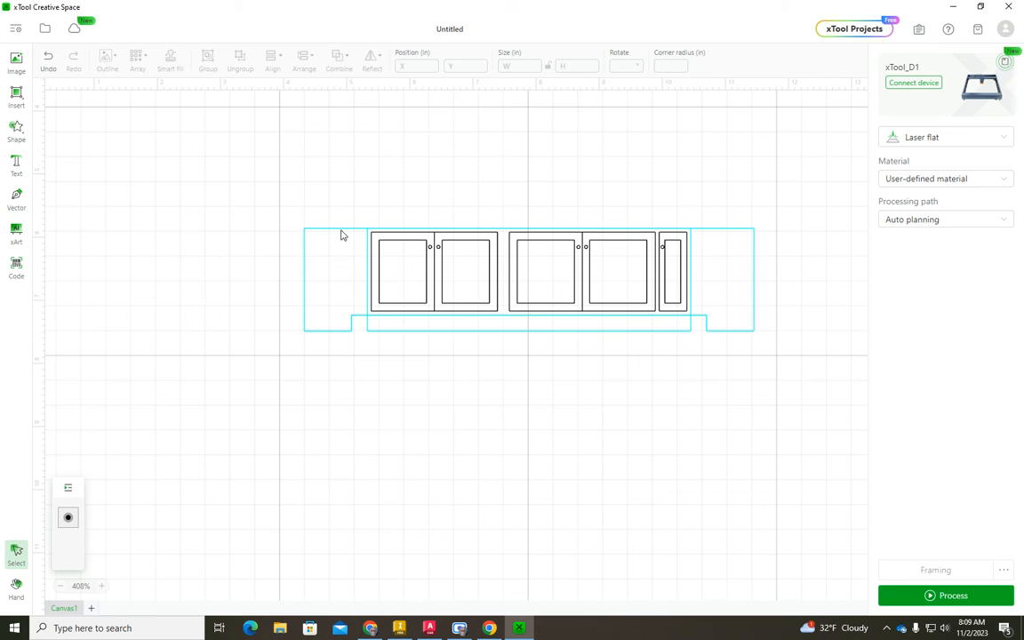
Step: Check the left pair of cabinet doors' Score settings, then clear the selection
left_click(529, 279)
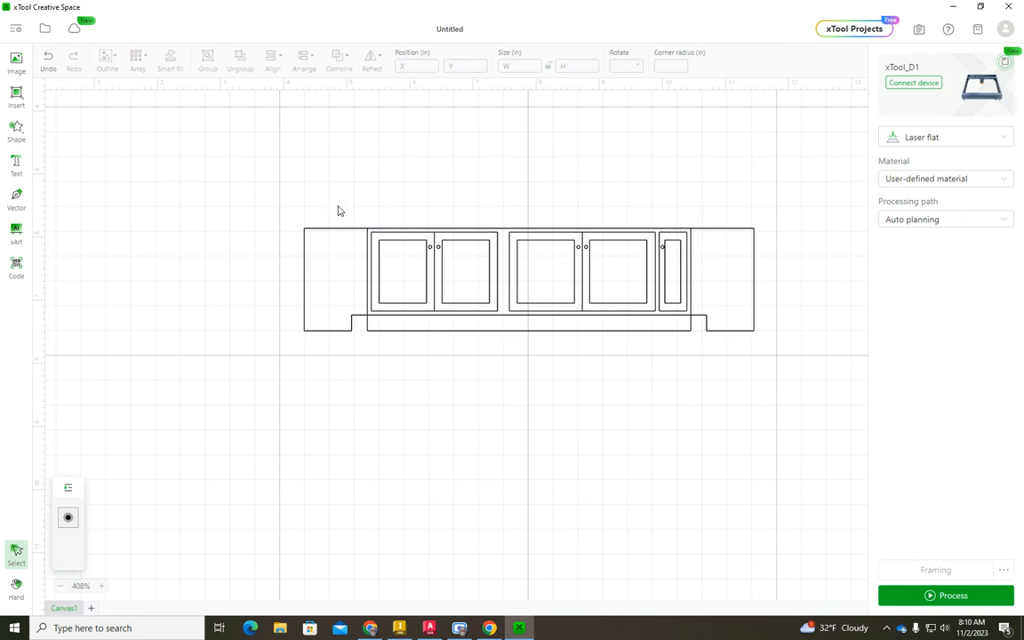
left_click(435, 272)
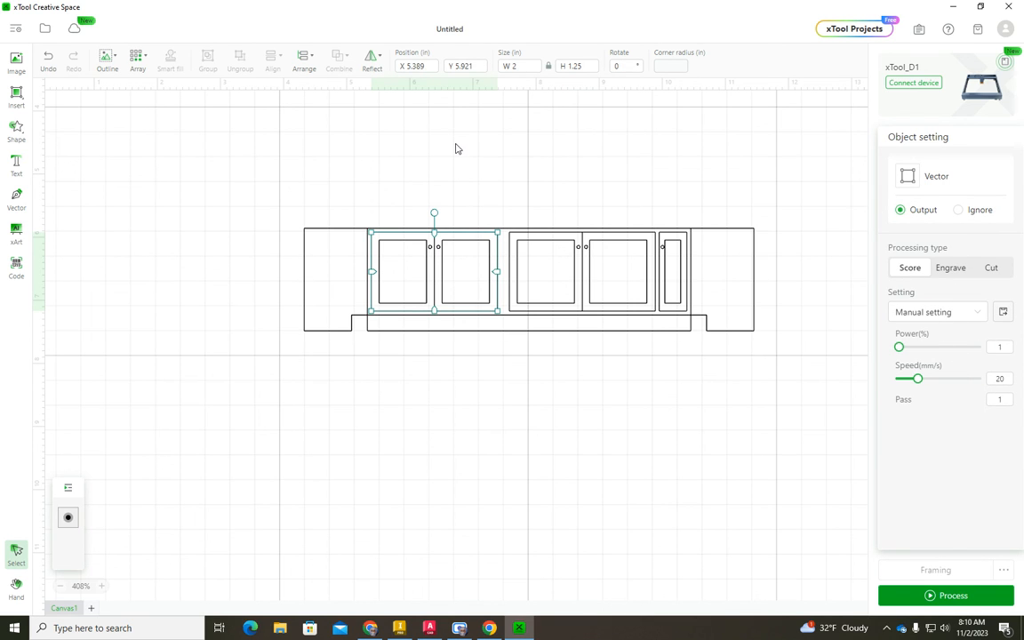
left_click(672, 406)
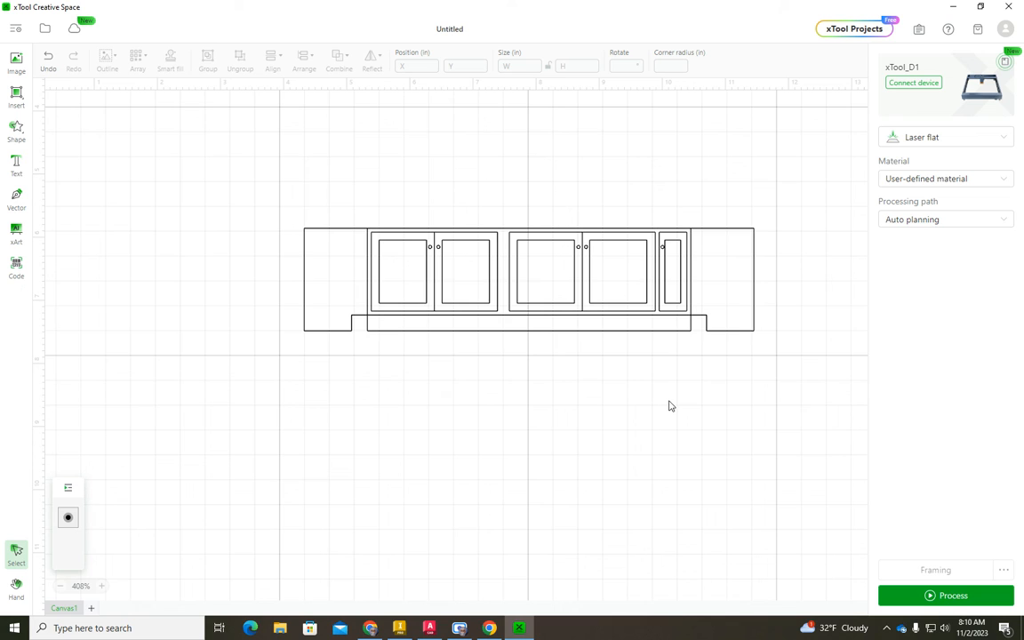
mouse_move(988, 198)
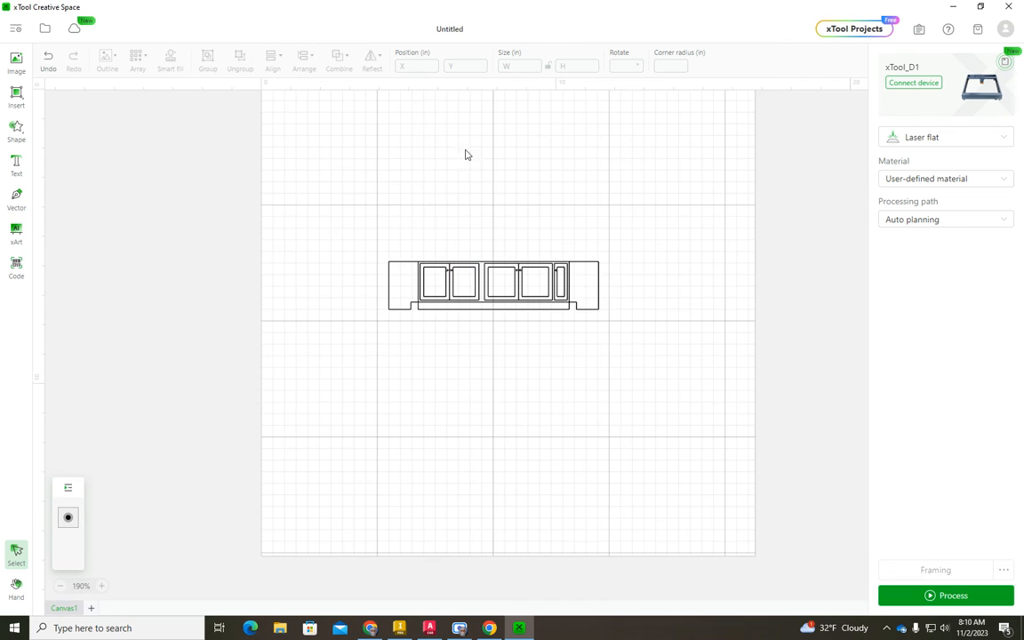
mouse_move(544, 253)
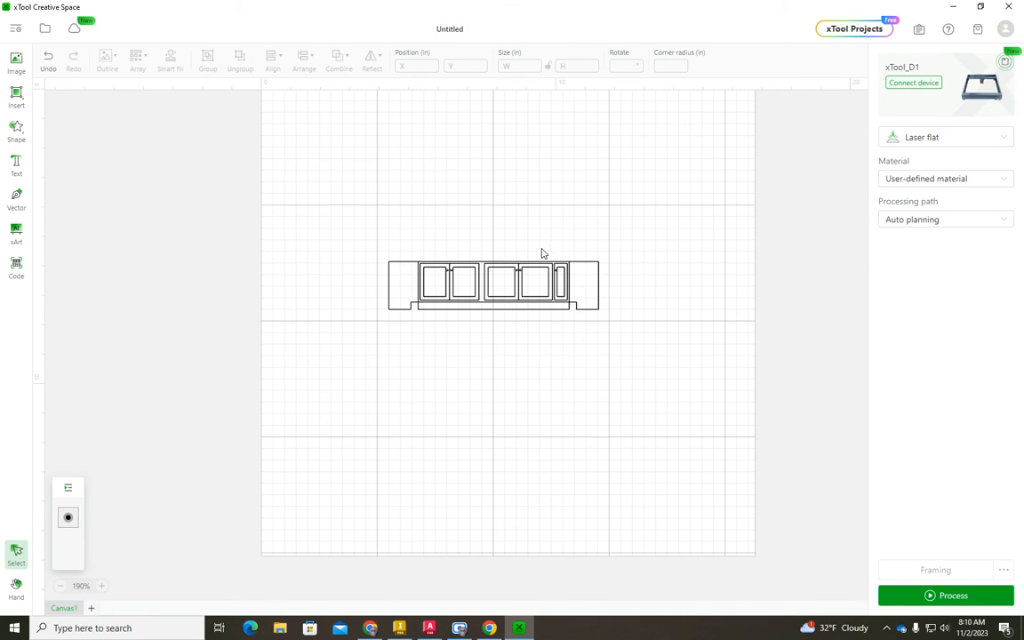